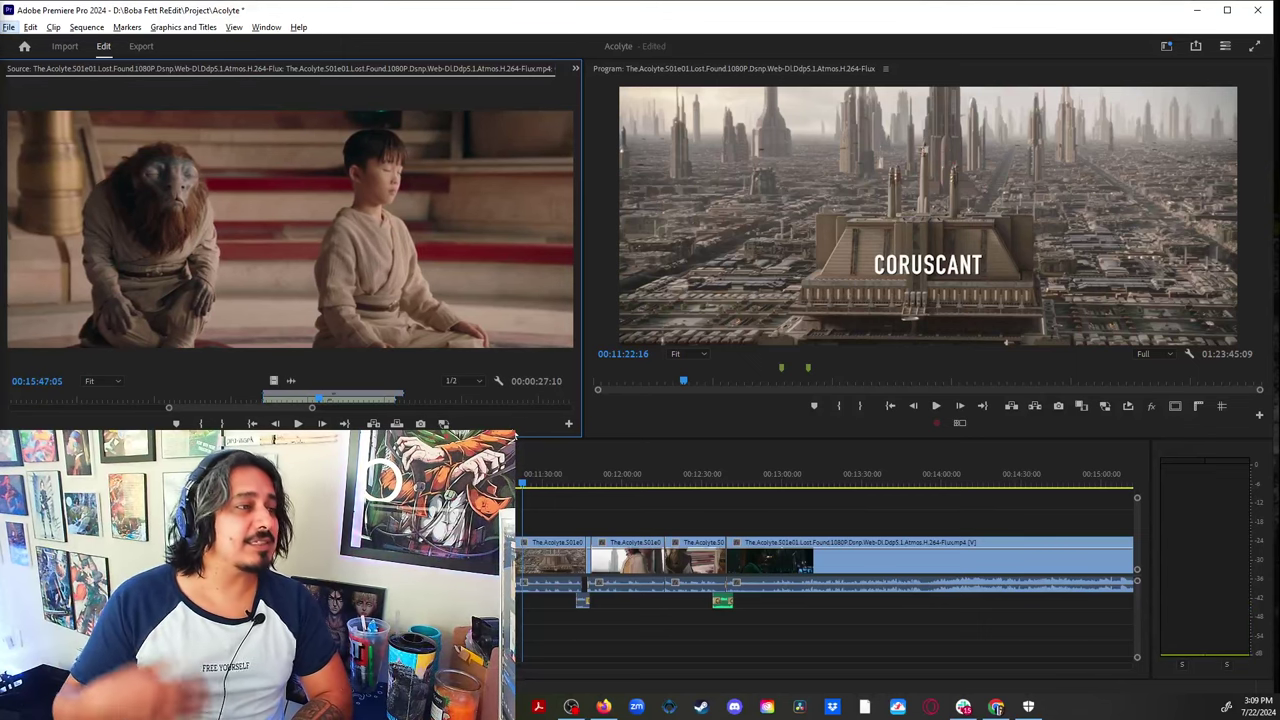
Step: Razor and ripple-delete part of Vernestra's dialogue on V1 of the Acolyte sequence
{"action": "left_click", "coordinate": [8, 14]}
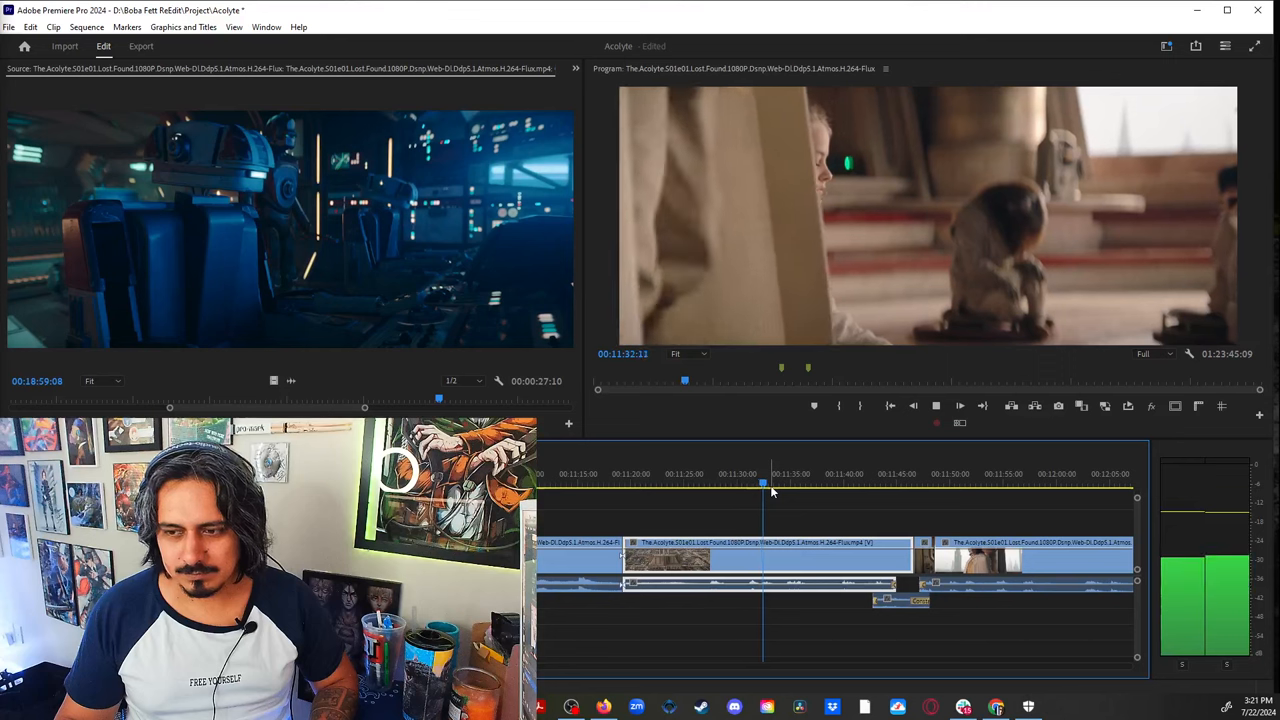
{"action": "left_click", "coordinate": [768, 482]}
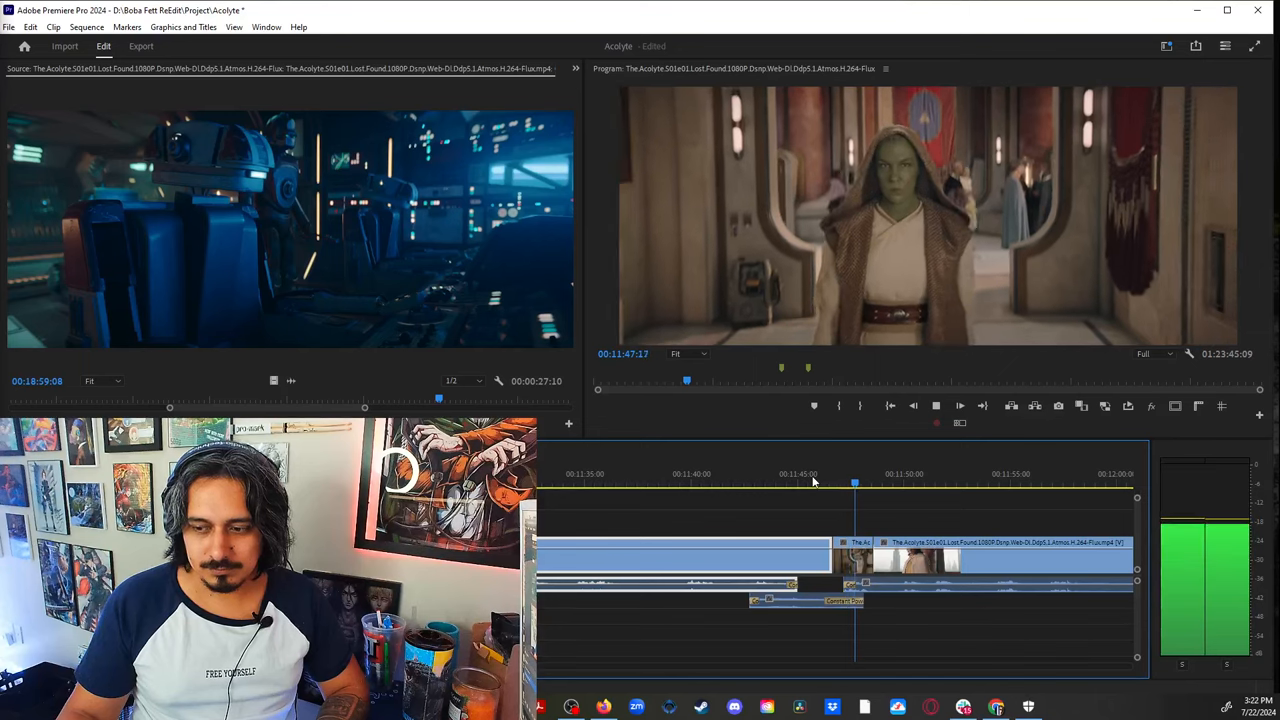
{"action": "left_click", "coordinate": [894, 488]}
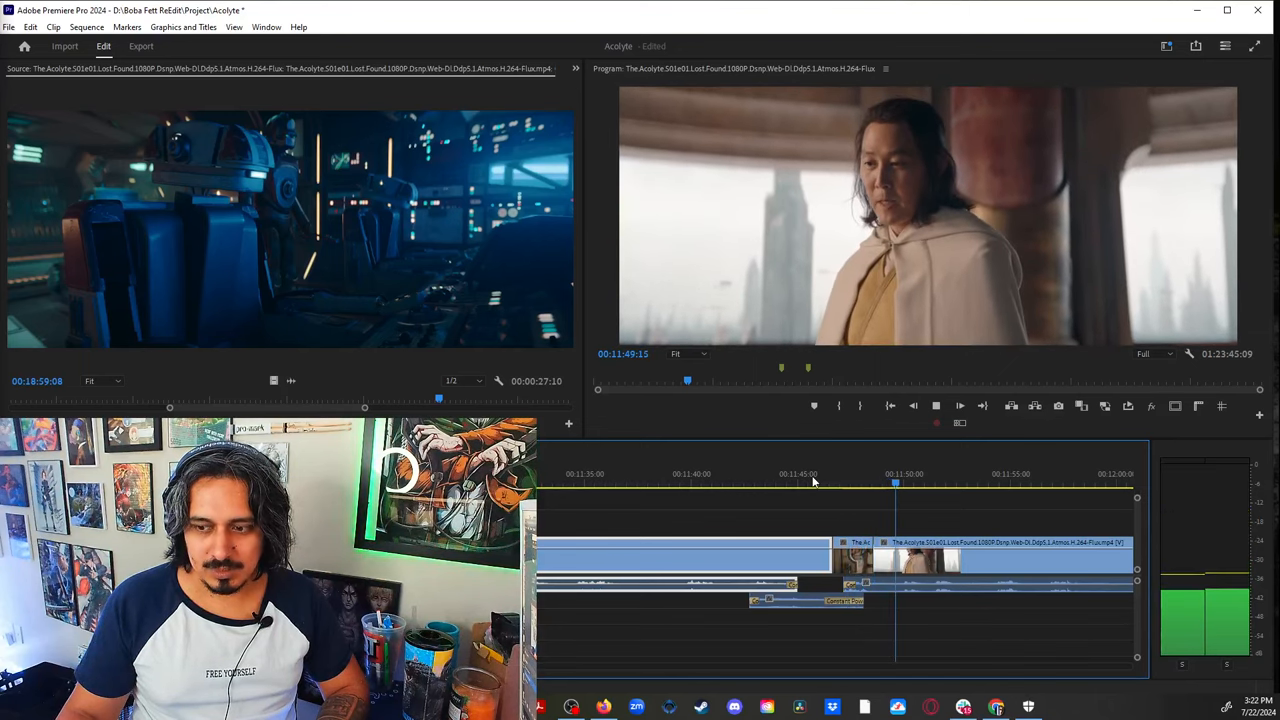
{"action": "left_click", "coordinate": [722, 482]}
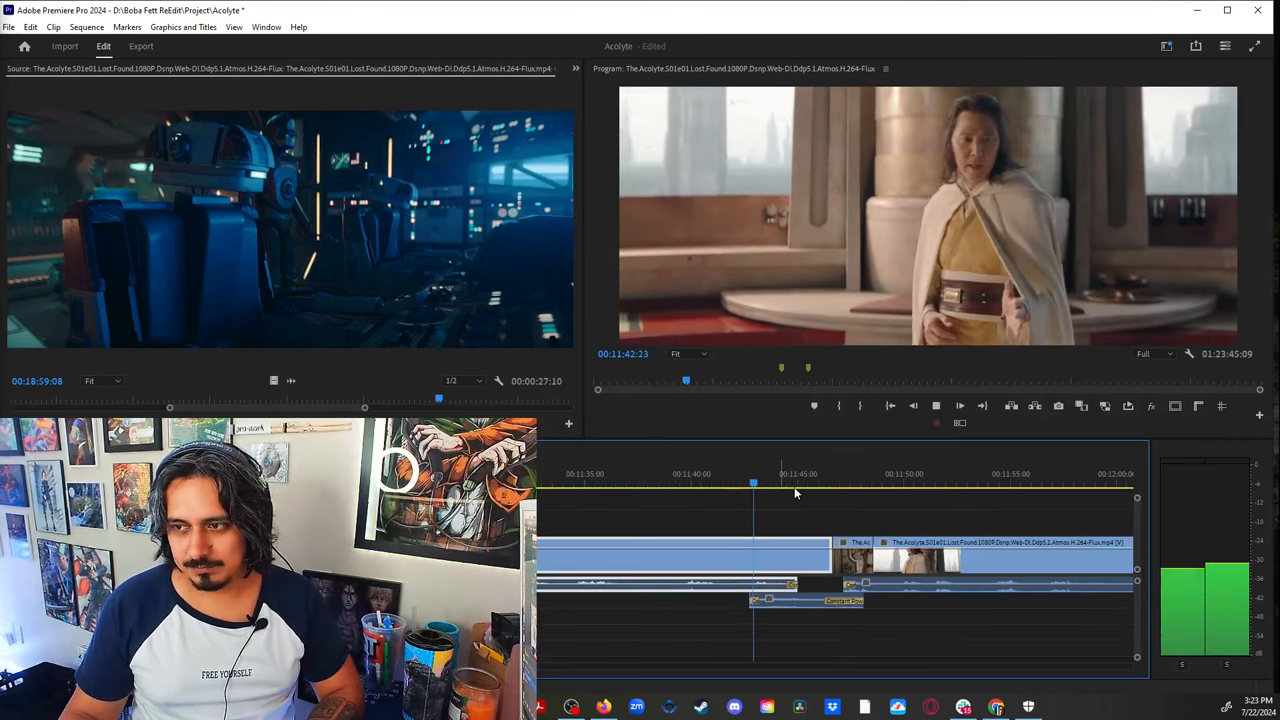
{"action": "left_click", "coordinate": [796, 482]}
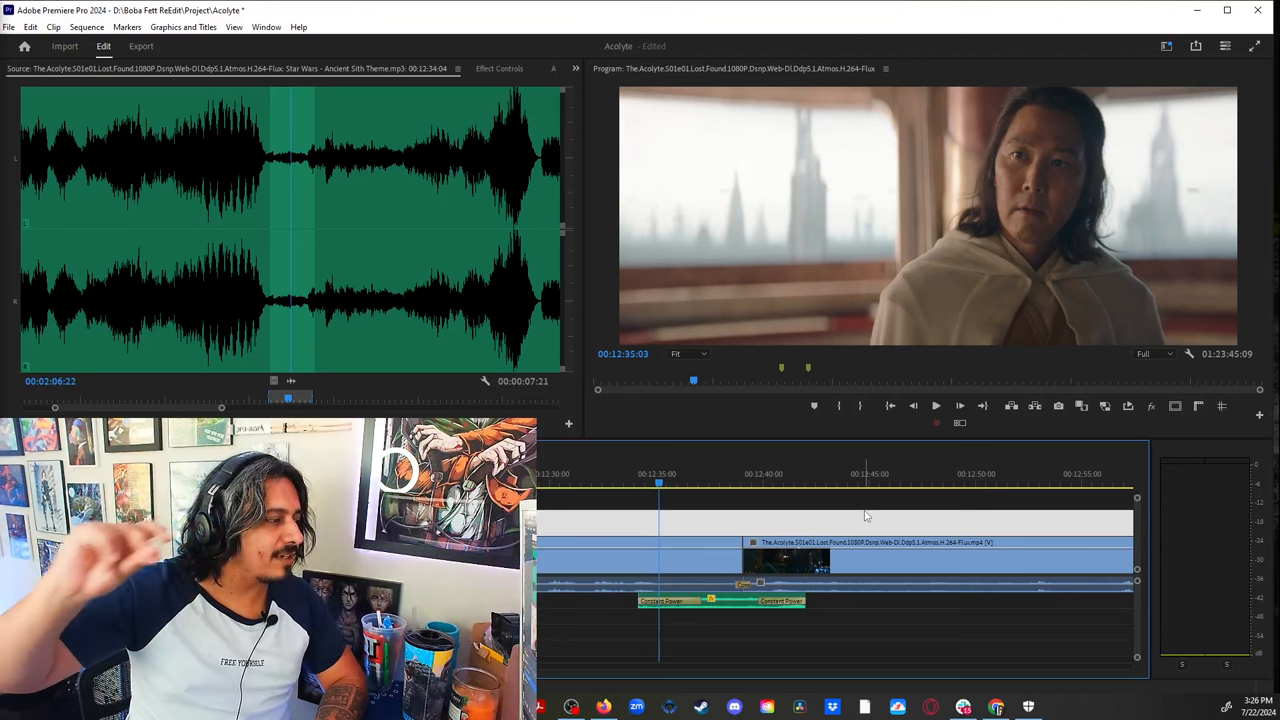
{"action": "left_click", "coordinate": [600, 482]}
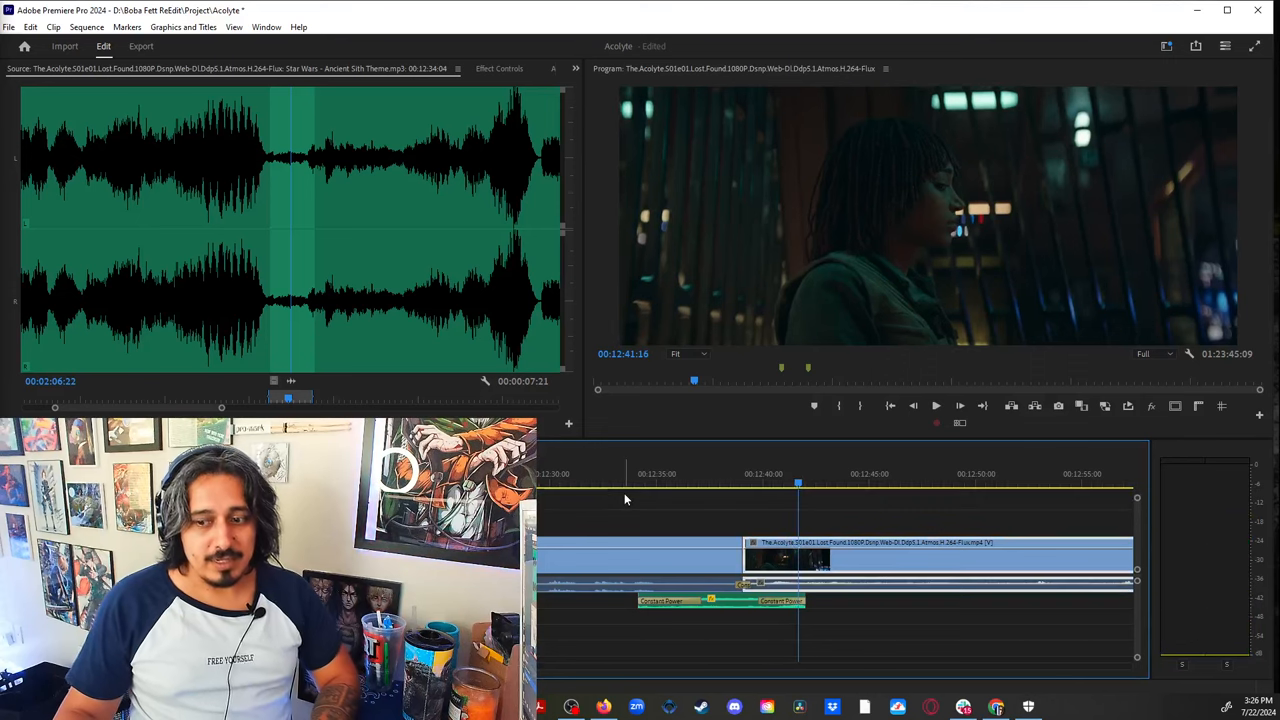
{"action": "left_click", "coordinate": [622, 482]}
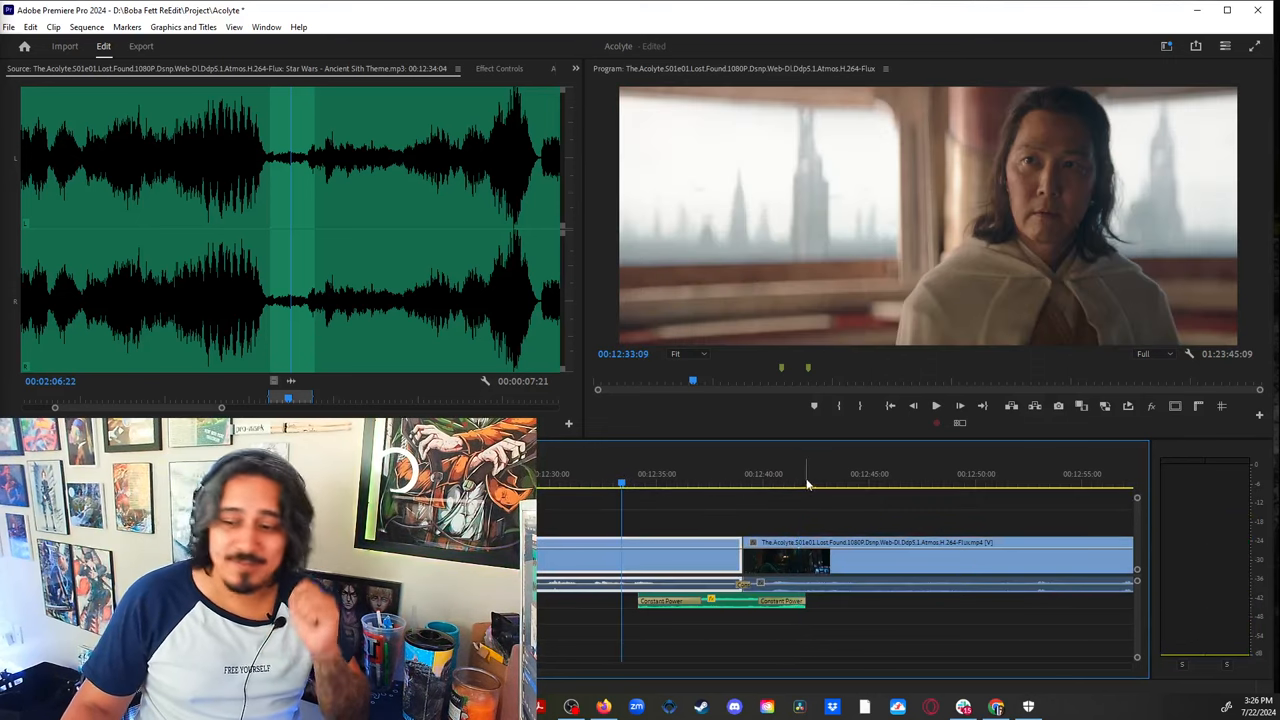
{"action": "left_click", "coordinate": [750, 476]}
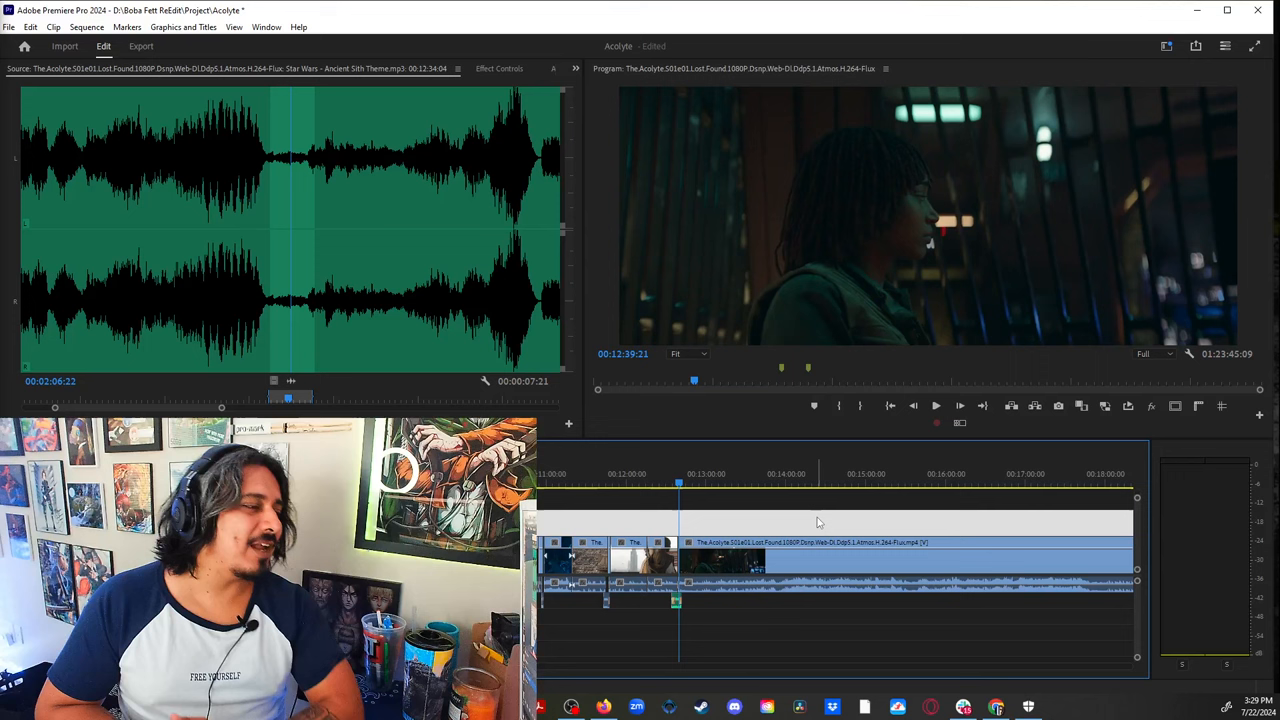
{"action": "mouse_move", "coordinate": [916, 696]}
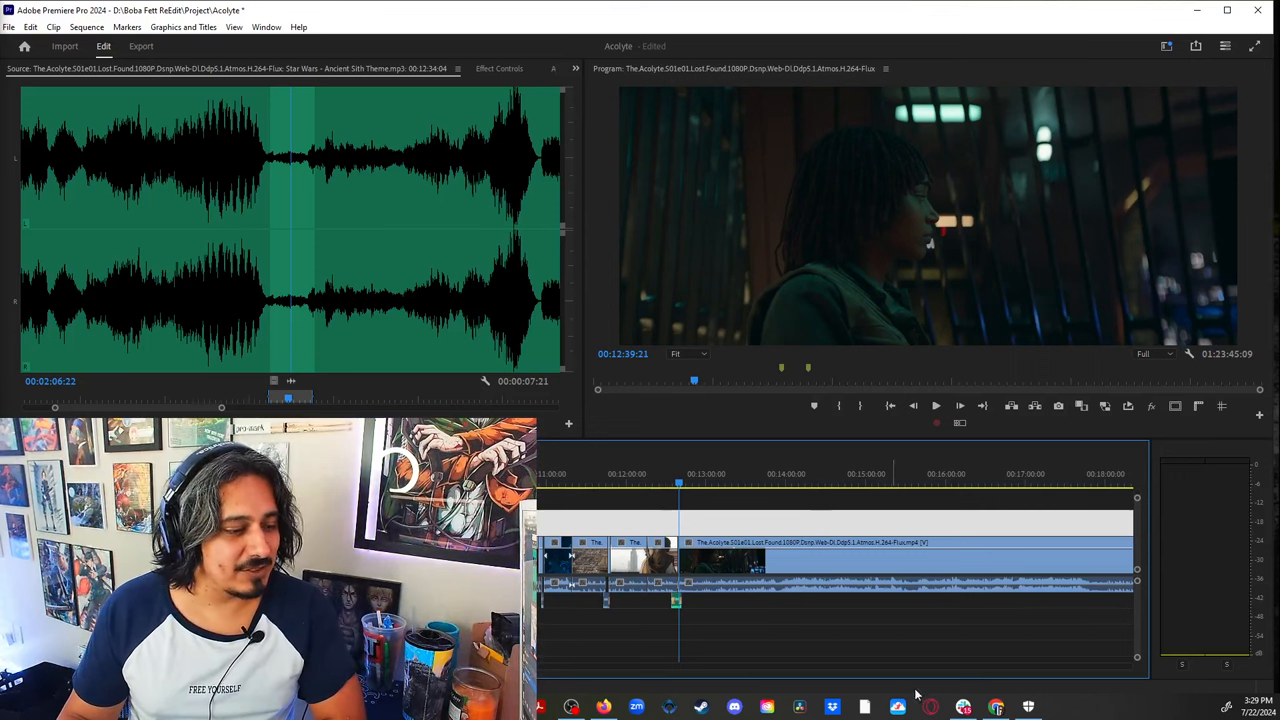